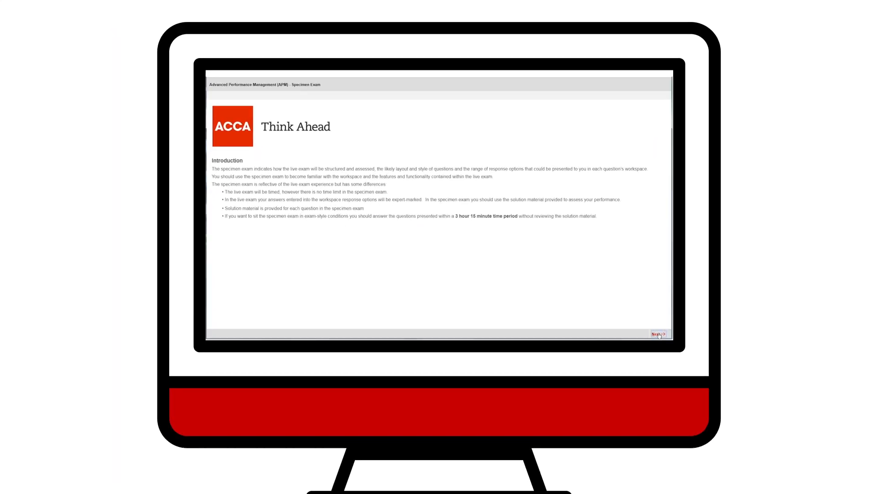
# Step: Advance past the introduction, instructions and Exam Summary and confirm Yes to begin the exam
pyautogui.click(658, 334)
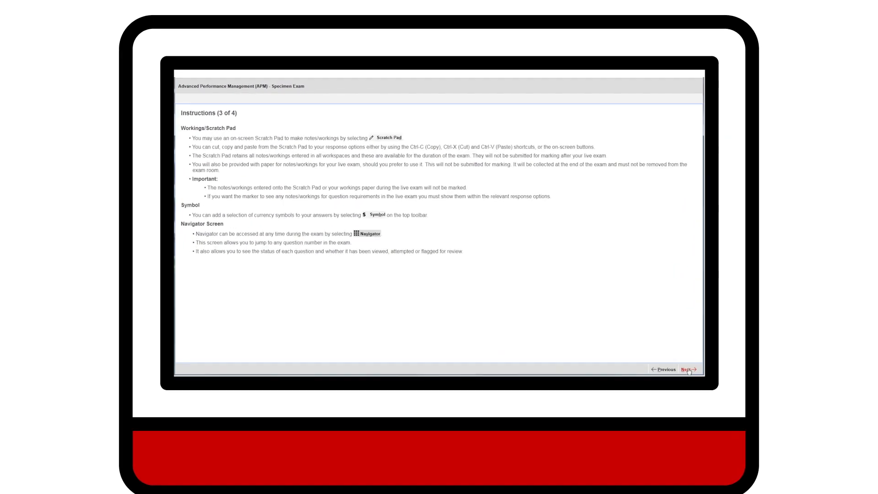
pyautogui.click(687, 369)
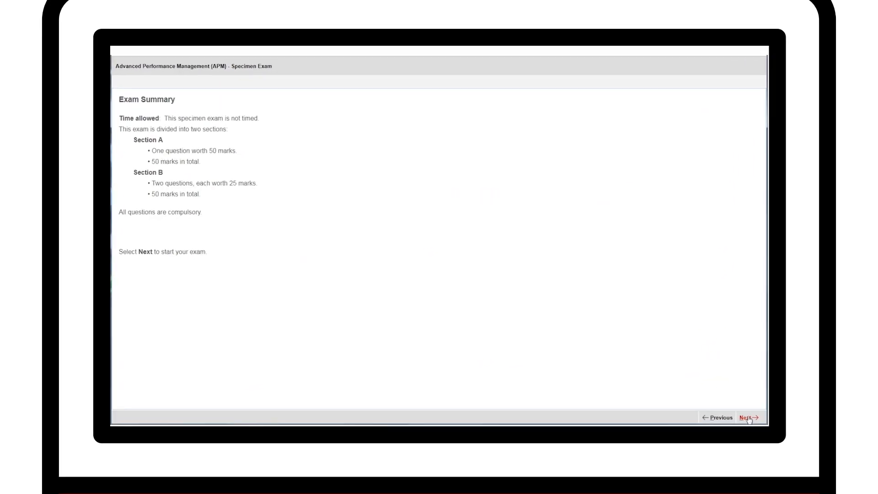
pyautogui.click(748, 417)
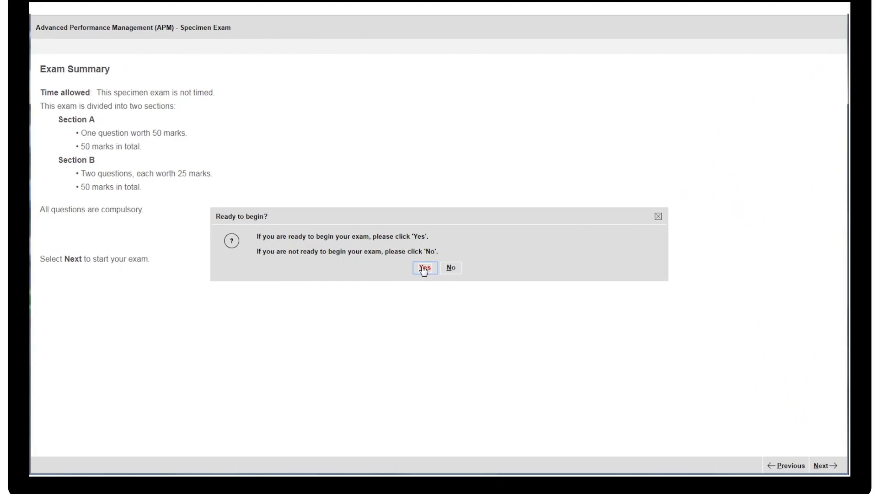
pyautogui.click(424, 268)
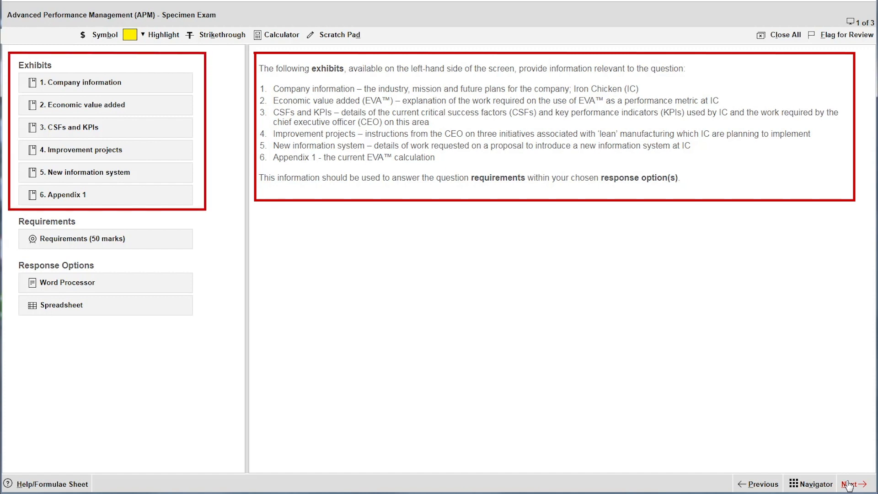
# Step: Review question 1's overview of six Iron Chicken exhibits, requirements and response options
pyautogui.click(850, 484)
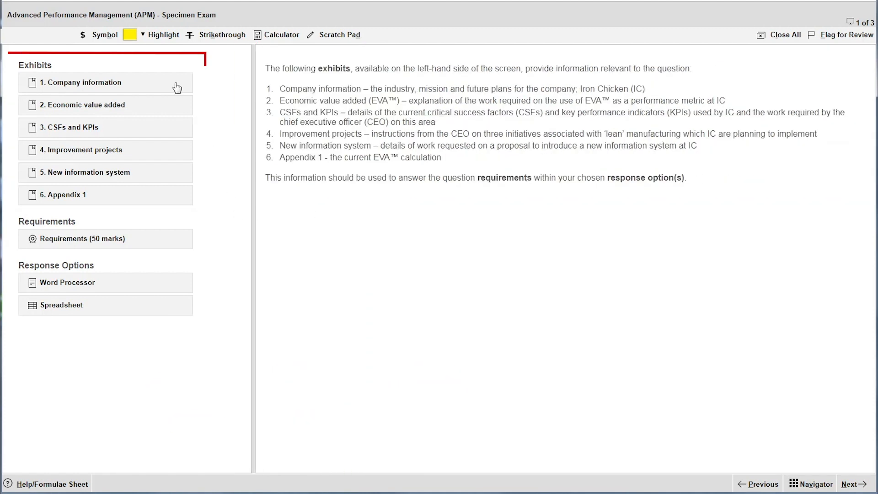
pyautogui.click(82, 82)
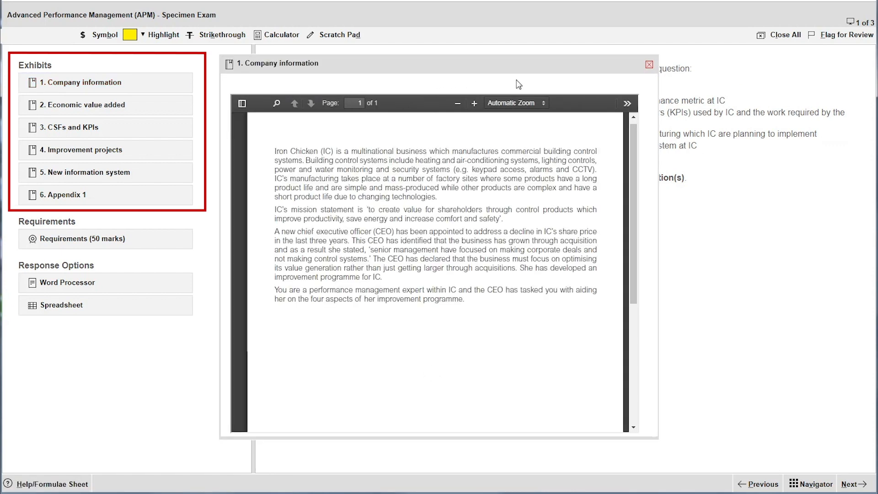
pyautogui.click(649, 64)
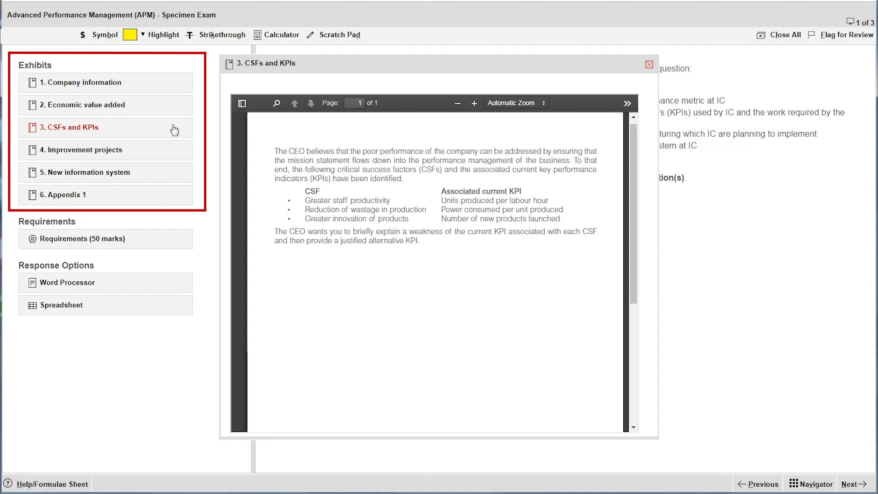
pyautogui.click(649, 64)
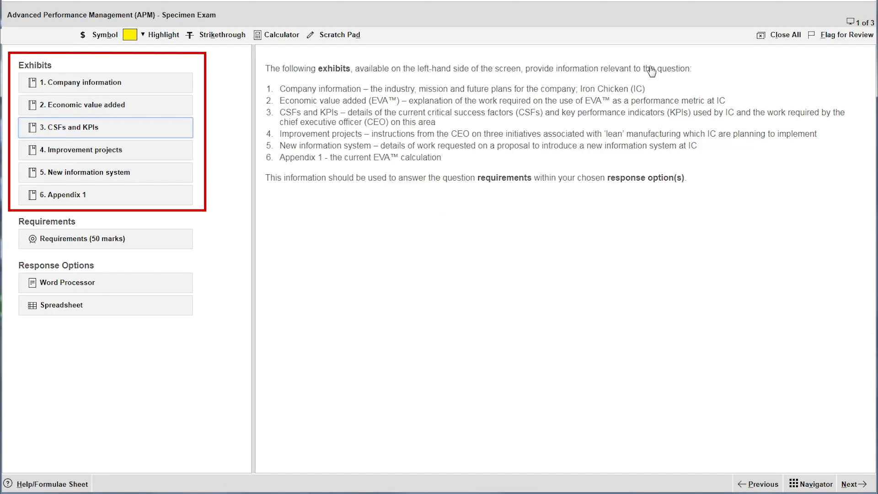
pyautogui.click(105, 238)
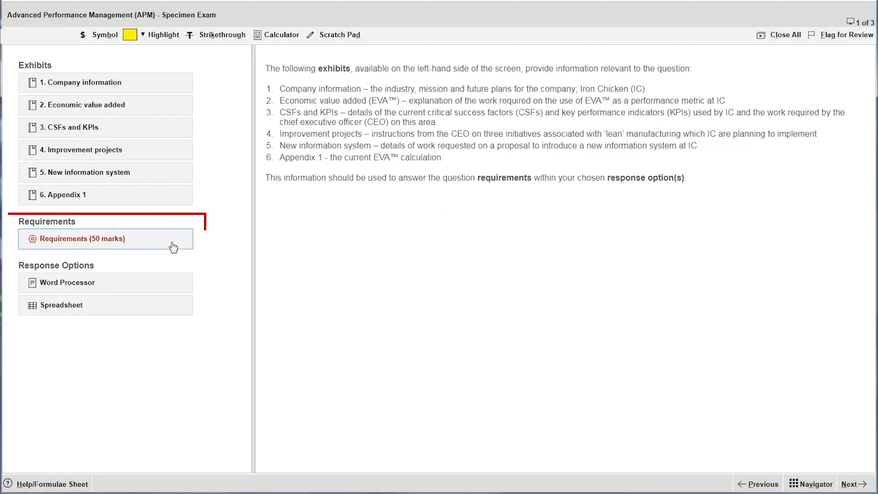
pyautogui.click(82, 238)
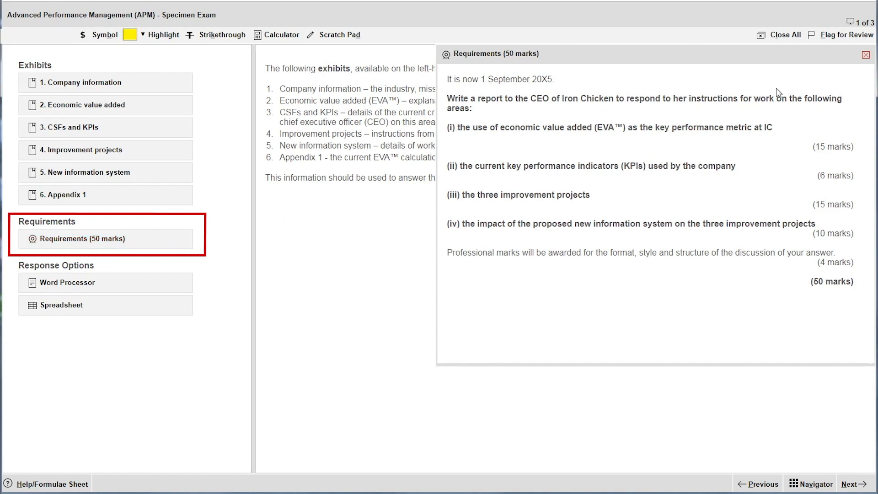
pyautogui.click(866, 54)
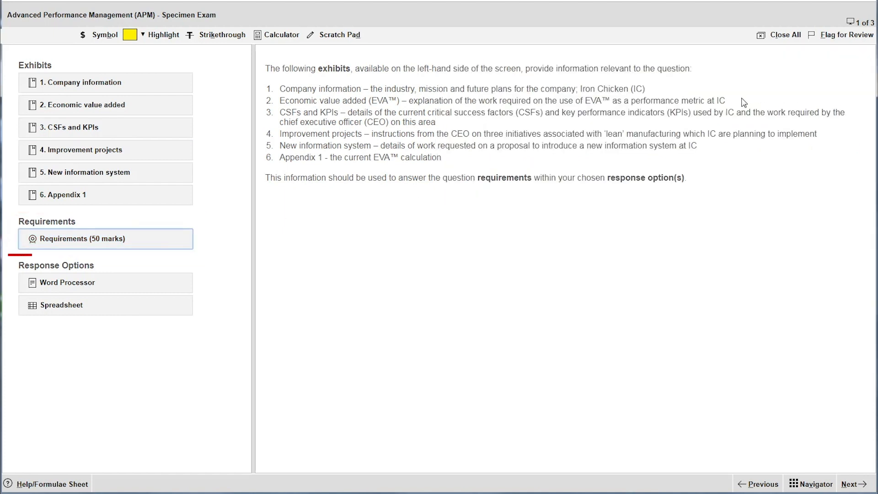
# Step: Bring up the word processor answer space for question 1 and close it again
pyautogui.click(68, 283)
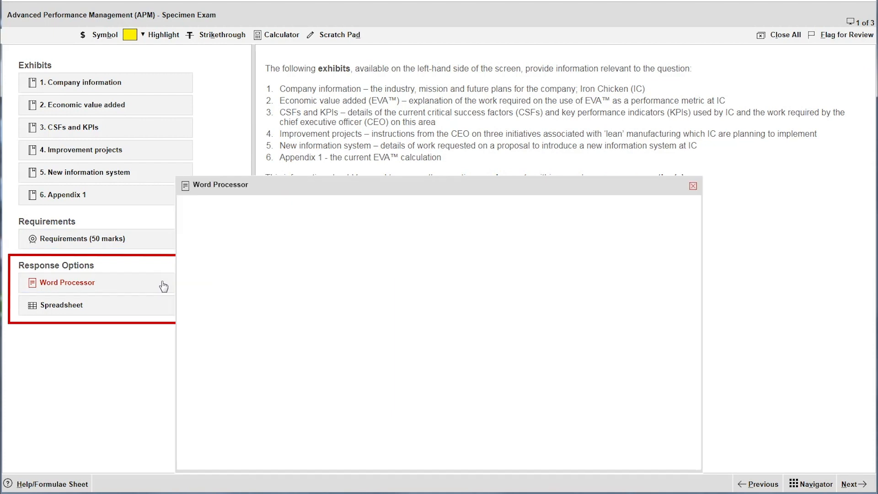
pyautogui.click(67, 282)
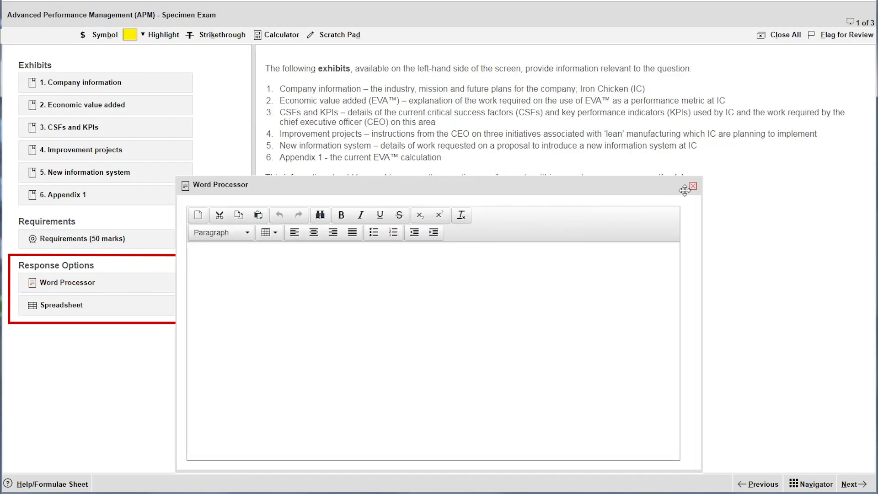
pyautogui.click(693, 186)
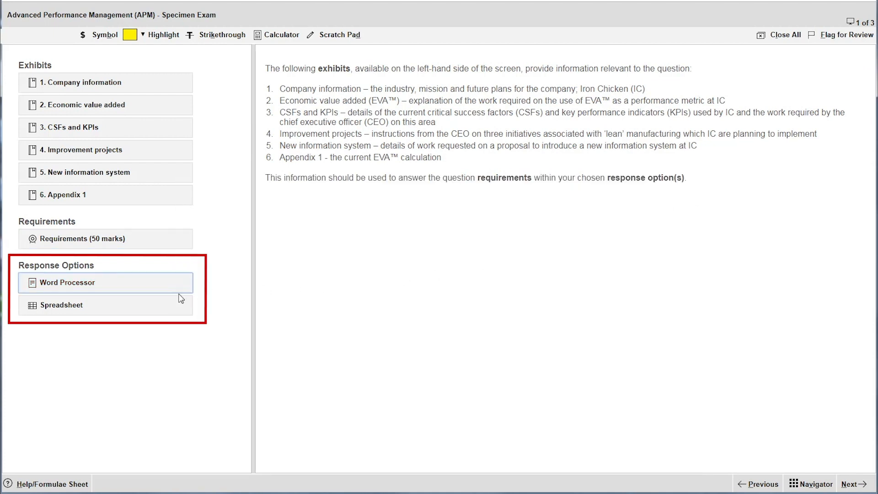
# Step: Arrange the Company information exhibit, requirements and word processor side by side
pyautogui.click(61, 305)
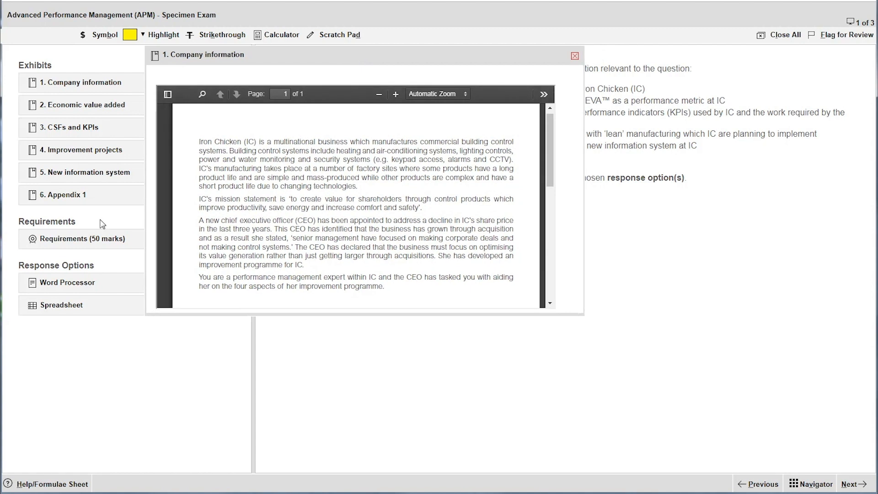
pyautogui.click(67, 282)
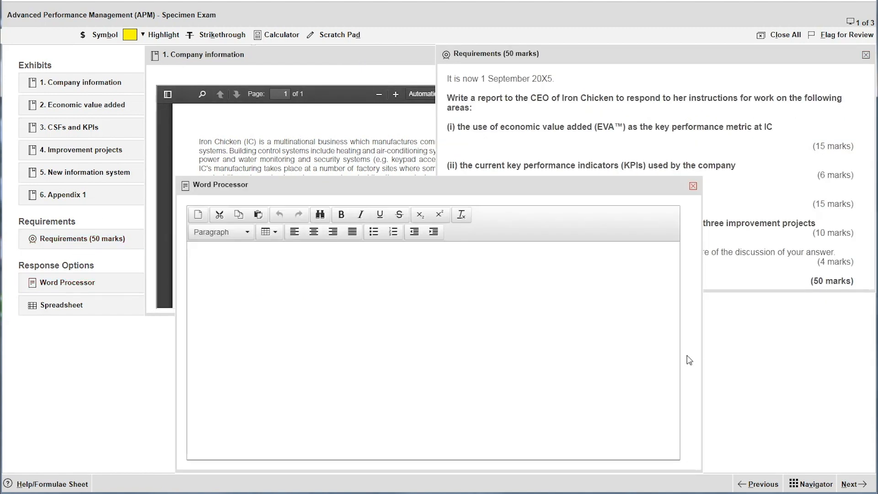
pyautogui.moveTo(235, 184); pyautogui.dragTo(297, 245)
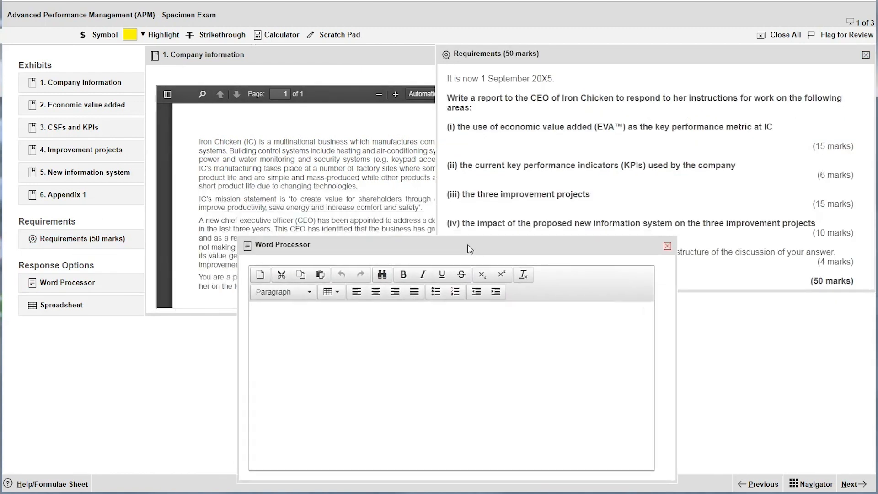
pyautogui.moveTo(470, 245); pyautogui.dragTo(470, 235)
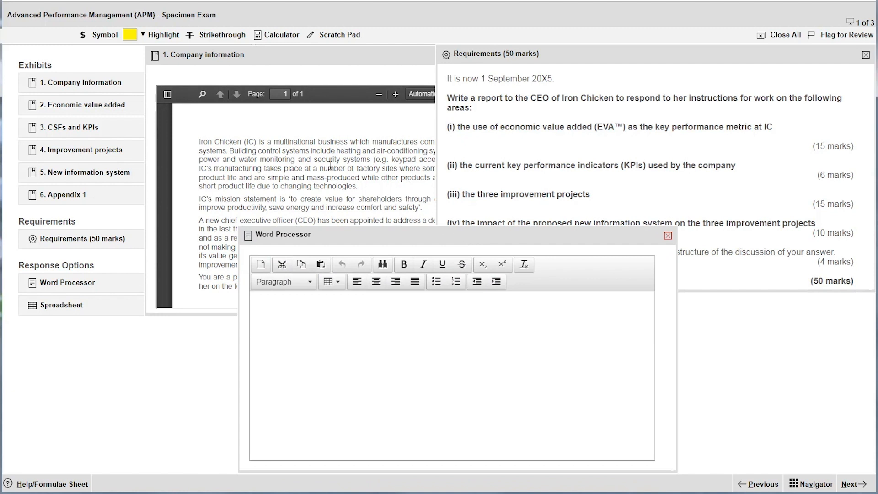
# Step: Insert a € sign in the answer and highlight requirement text in green
pyautogui.click(105, 34)
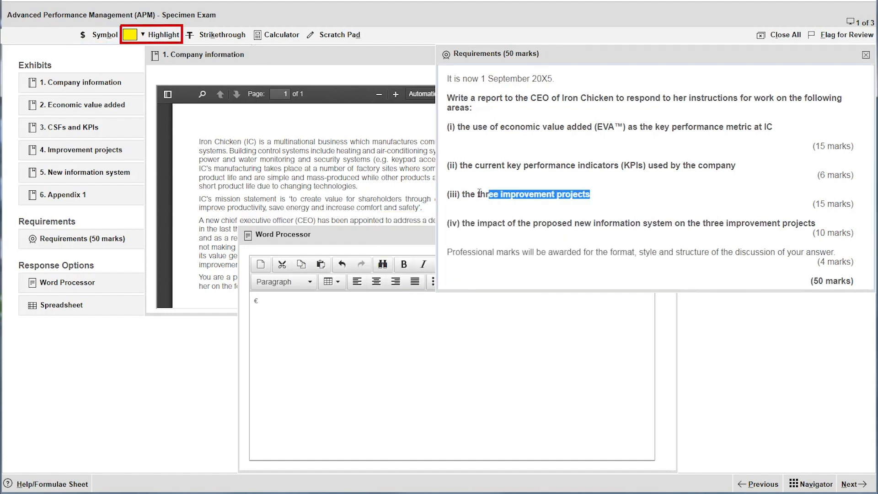
pyautogui.click(144, 35)
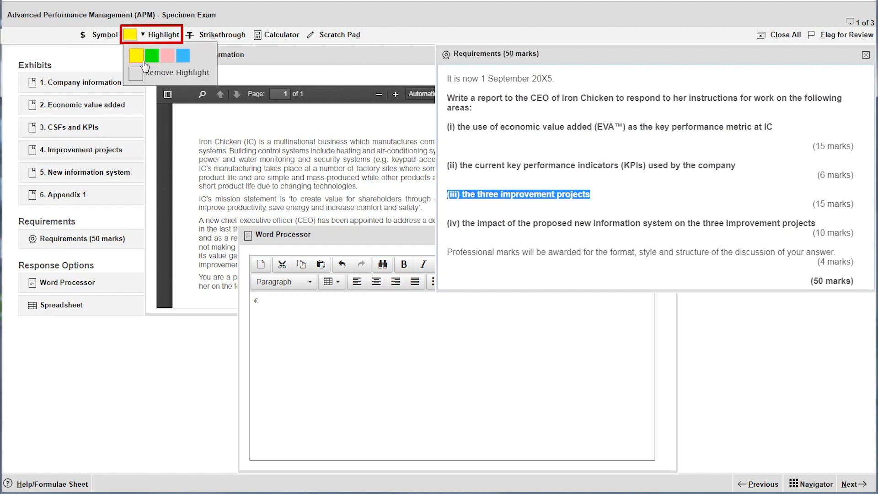
pyautogui.click(151, 55)
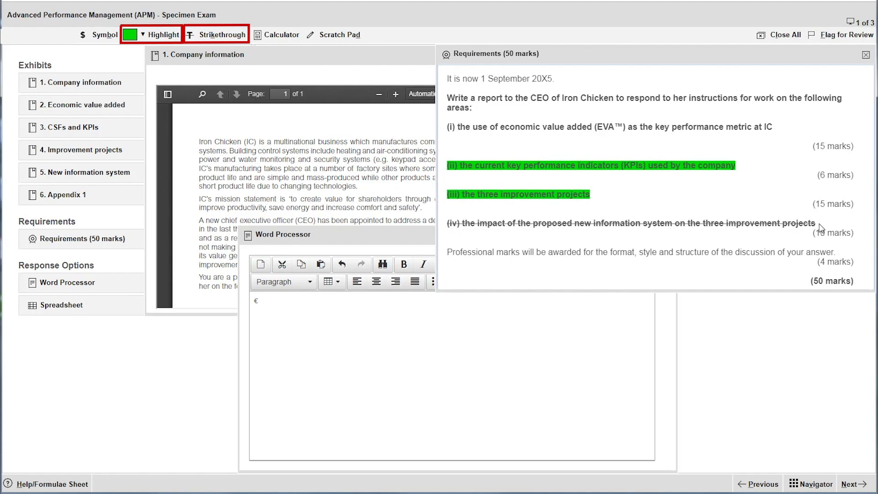
pyautogui.moveTo(615, 223); pyautogui.dragTo(816, 223)
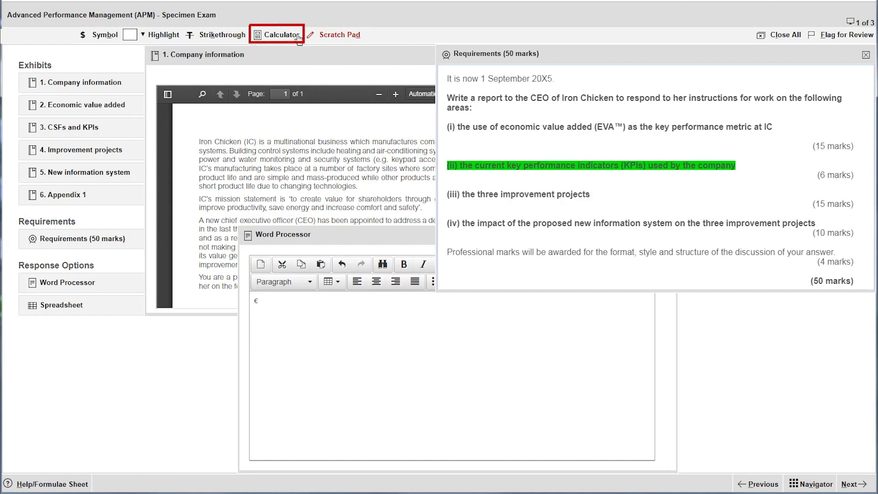
# Step: Bring up the on-screen calculator and switch it to Standard mode
pyautogui.click(276, 34)
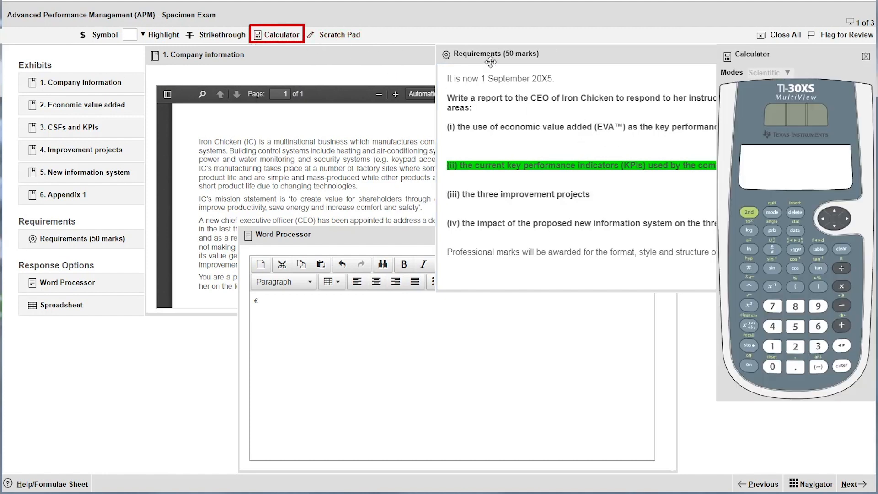
pyautogui.click(770, 73)
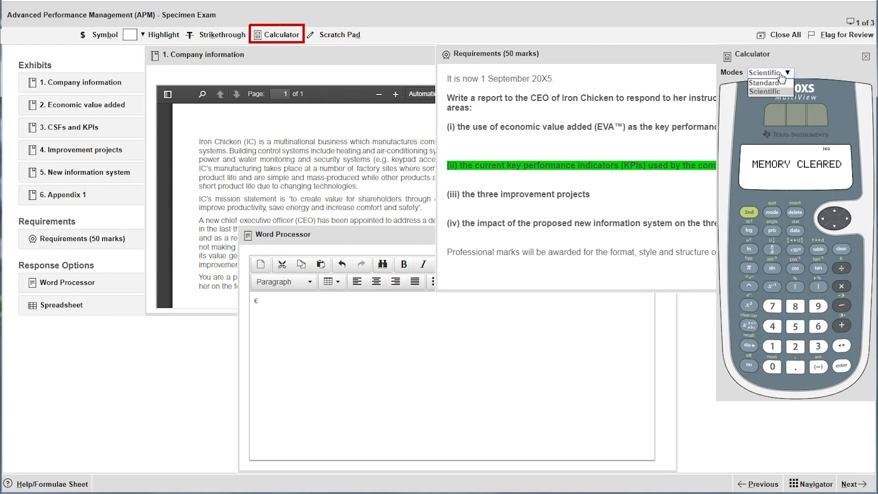
pyautogui.click(764, 92)
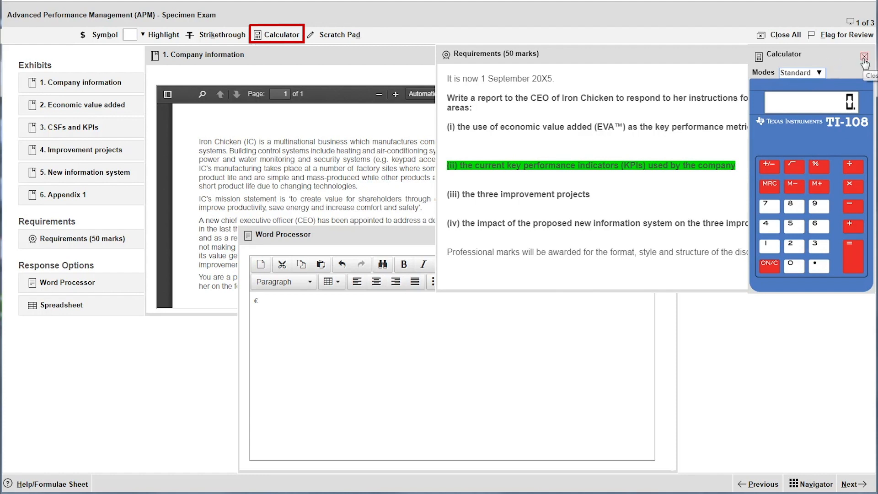
# Step: Close the calculator and note 'Timings' in the scratch pad
pyautogui.click(865, 54)
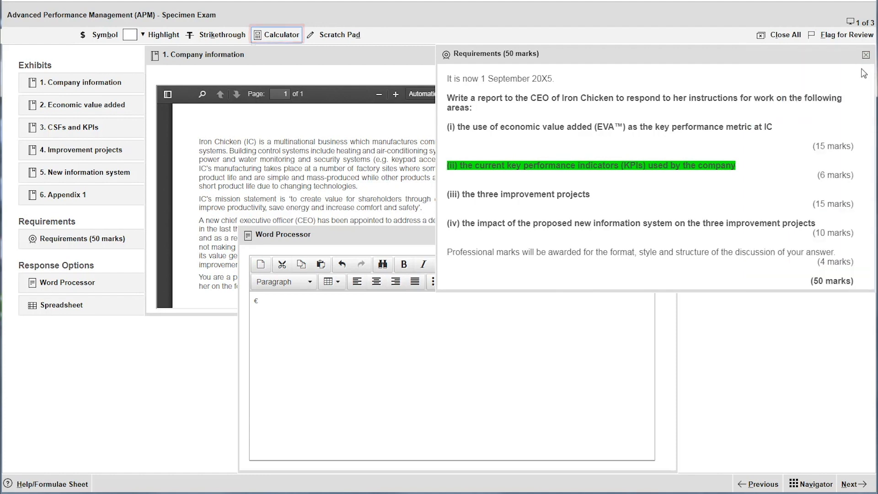
pyautogui.moveTo(340, 35)
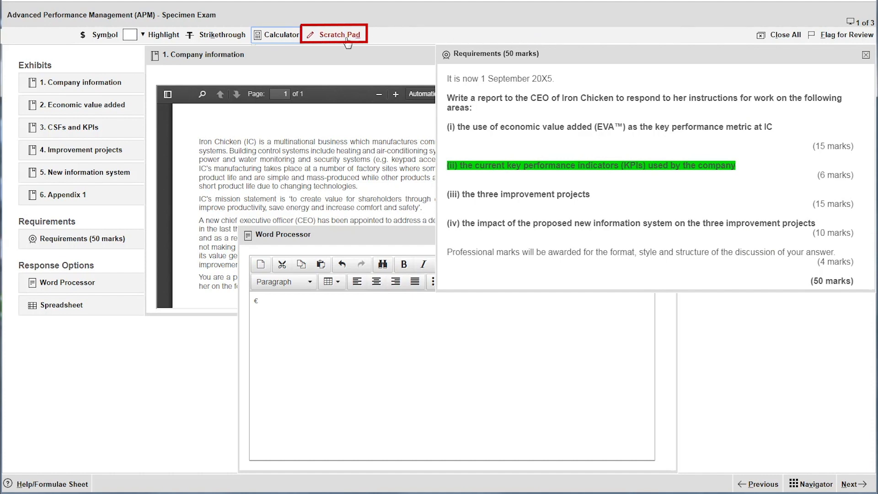
pyautogui.click(334, 34)
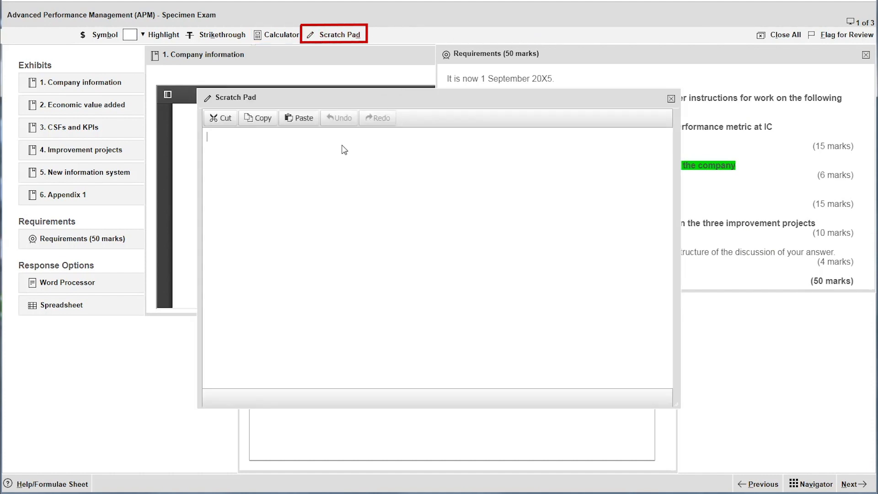
pyautogui.write('Timings')
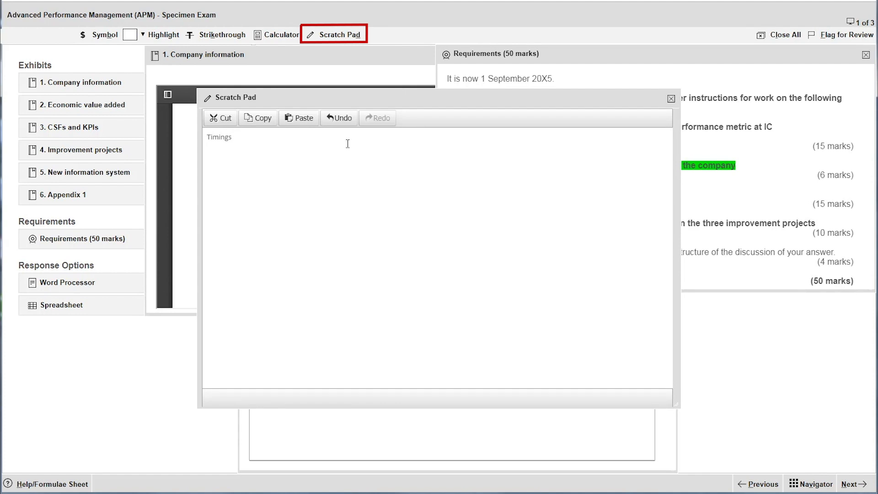
pyautogui.moveTo(497, 153)
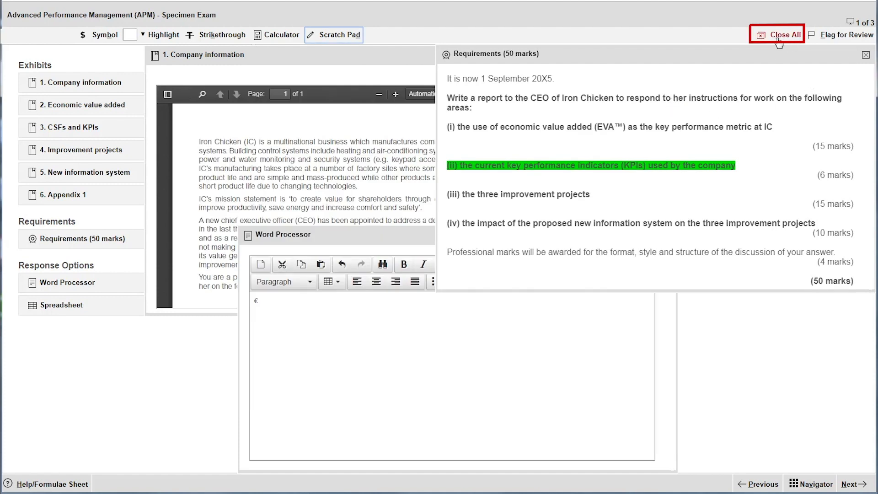
# Step: Close all windows, then reopen the requirements and word processor for question 1
pyautogui.click(782, 34)
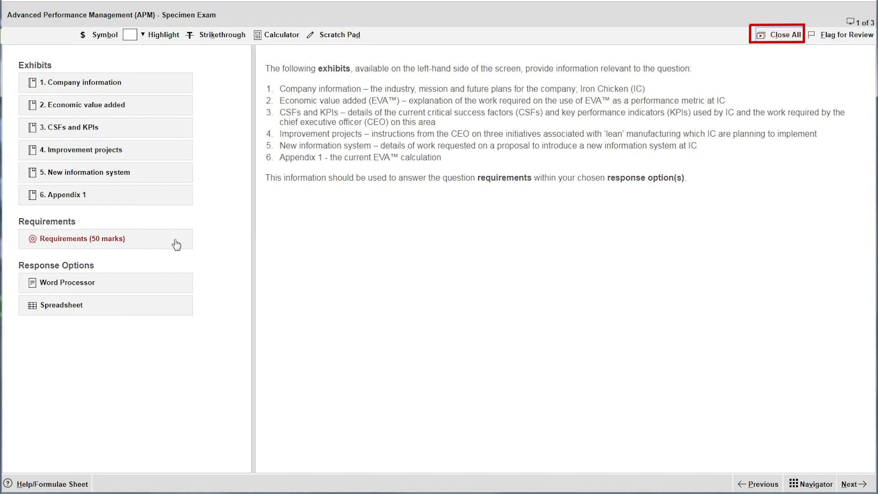
pyautogui.click(82, 239)
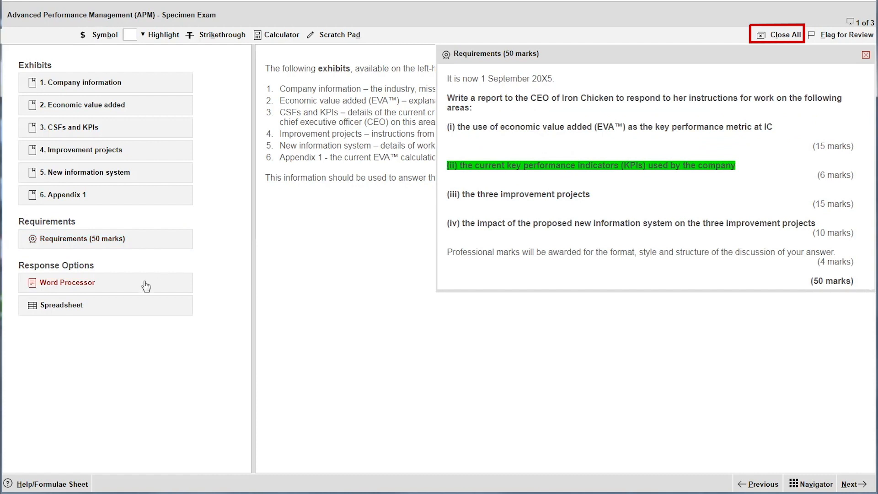
pyautogui.click(67, 282)
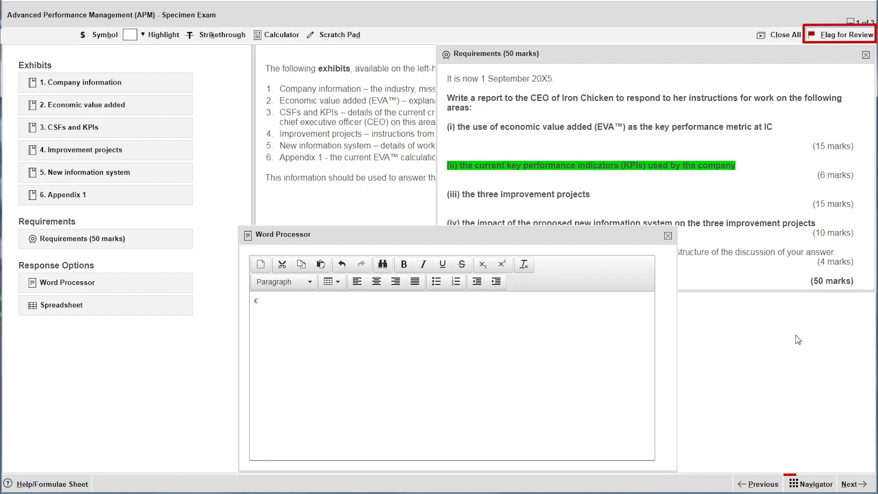
# Step: Check the Navigator, visit the Section B intro and Question 2, then return to Question 1
pyautogui.click(810, 484)
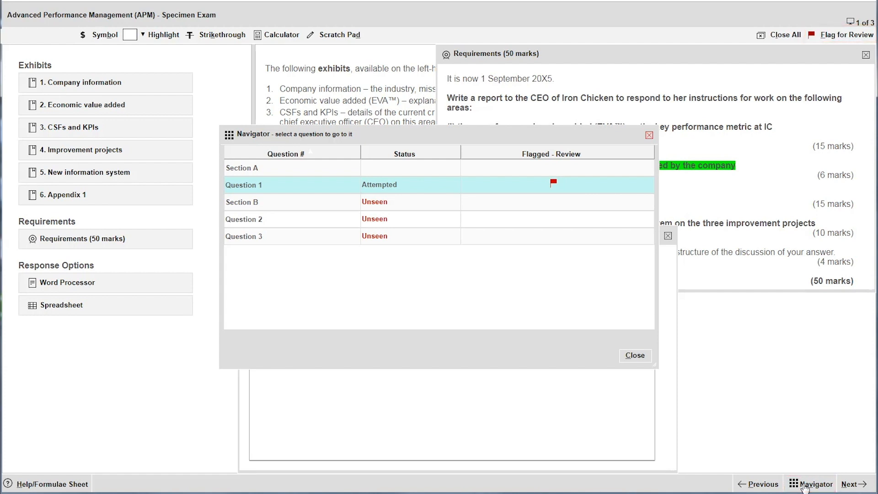
pyautogui.moveTo(776, 458)
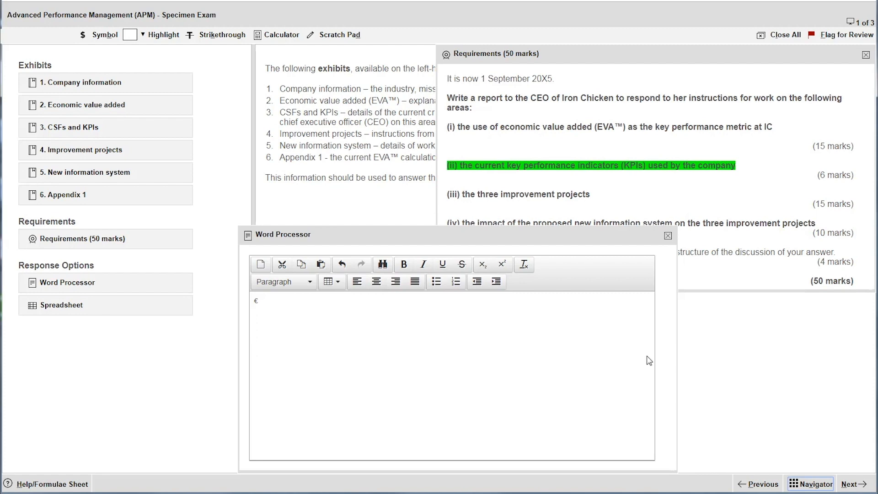
pyautogui.click(851, 483)
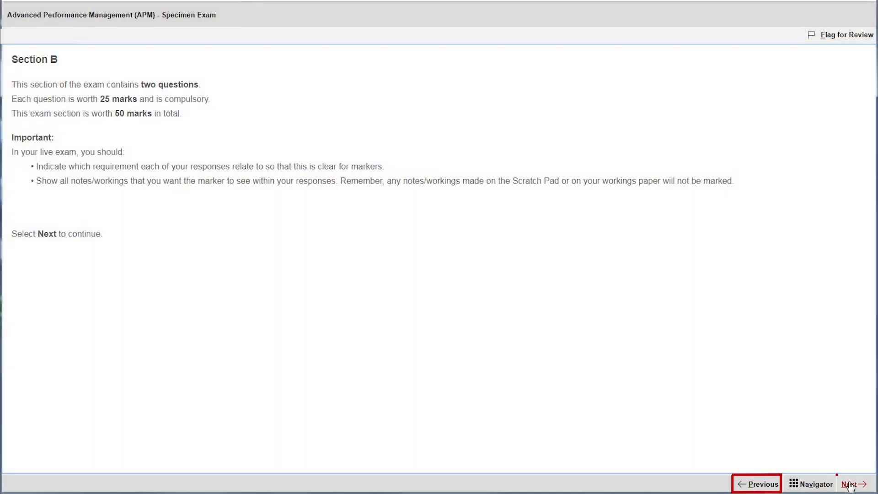
pyautogui.click(852, 483)
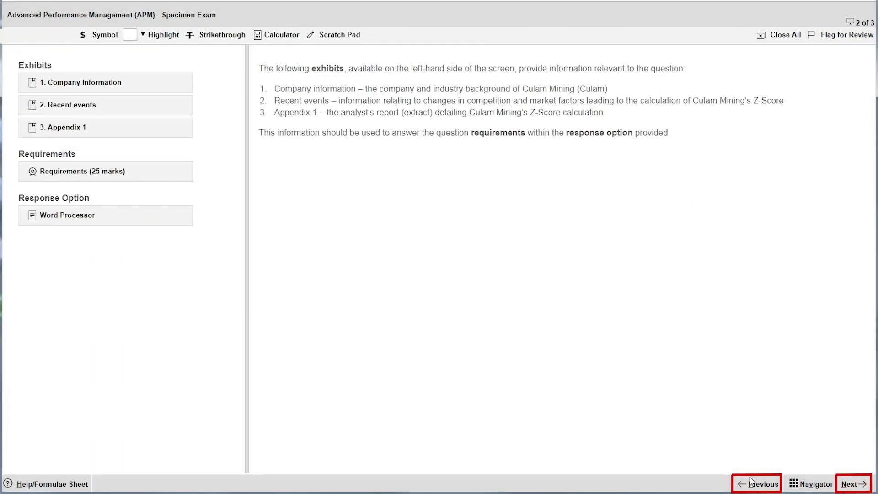
pyautogui.click(755, 484)
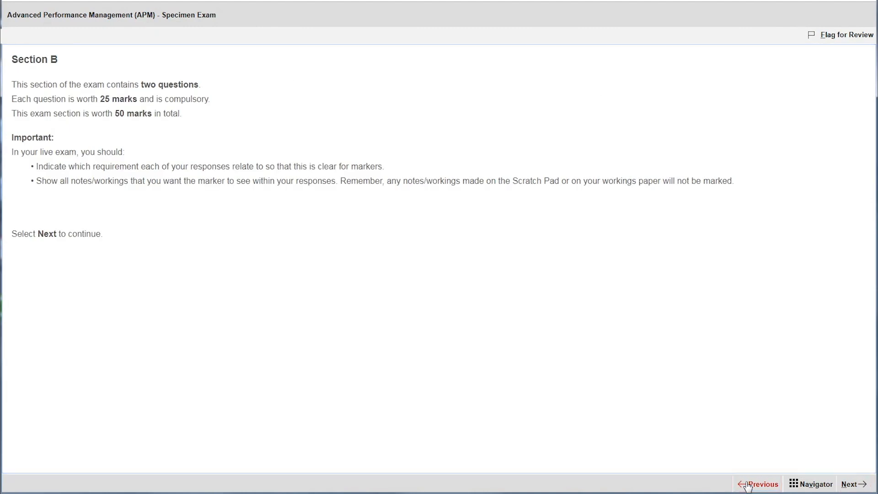
pyautogui.click(853, 484)
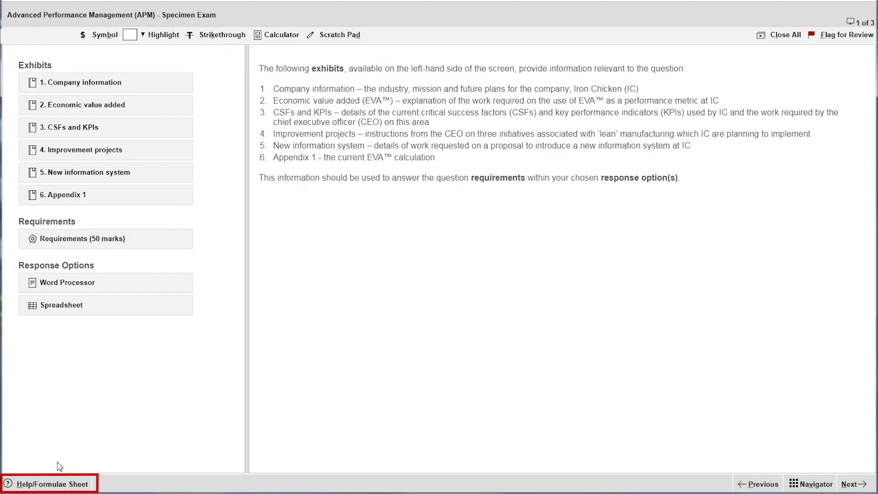
pyautogui.click(50, 483)
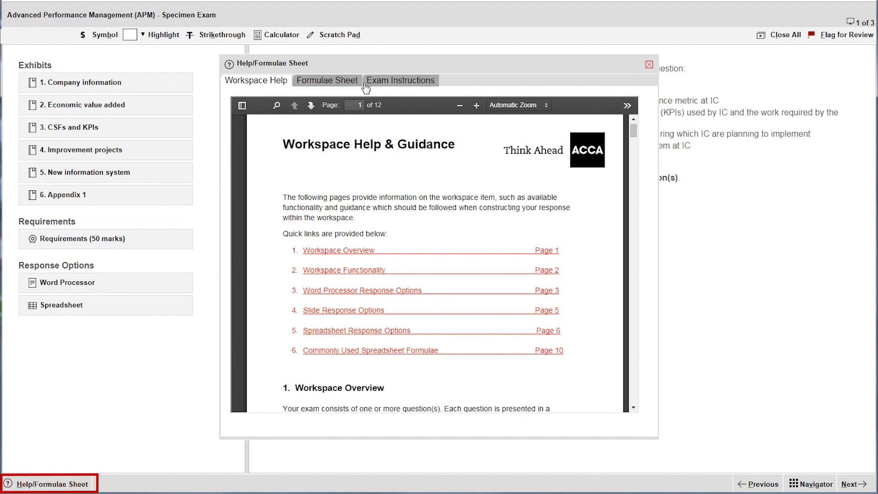
pyautogui.click(326, 80)
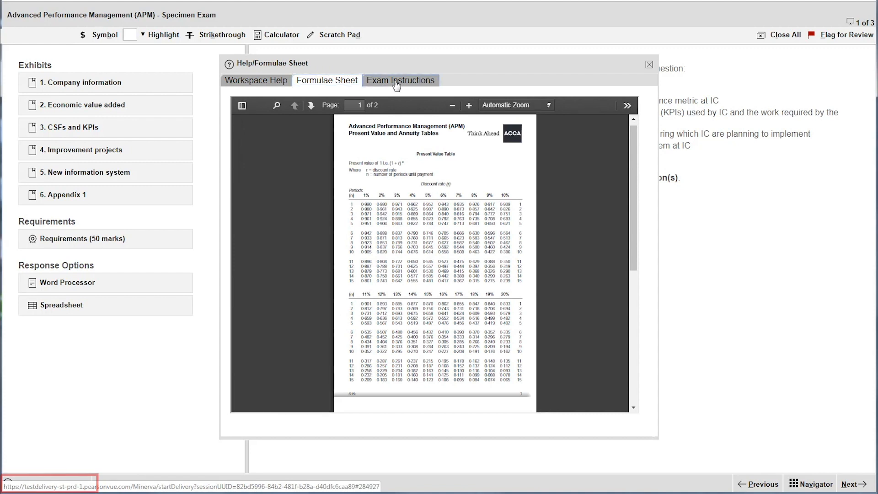
pyautogui.click(401, 81)
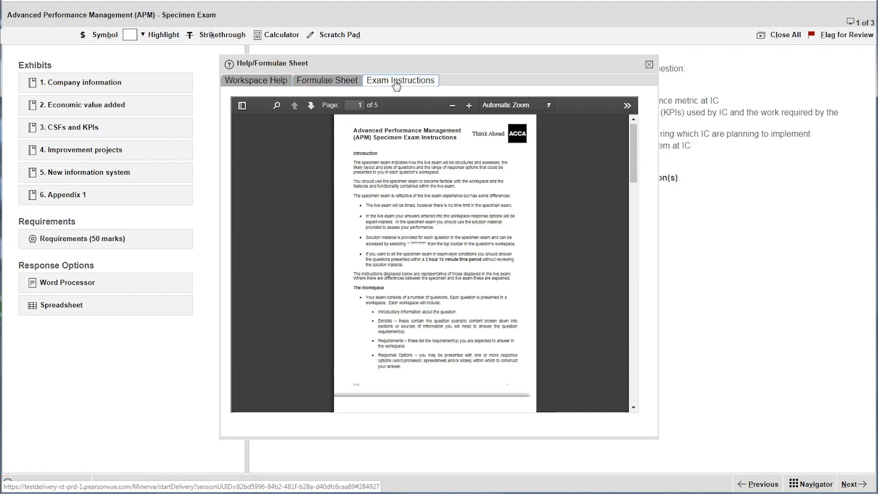
pyautogui.moveTo(650, 64)
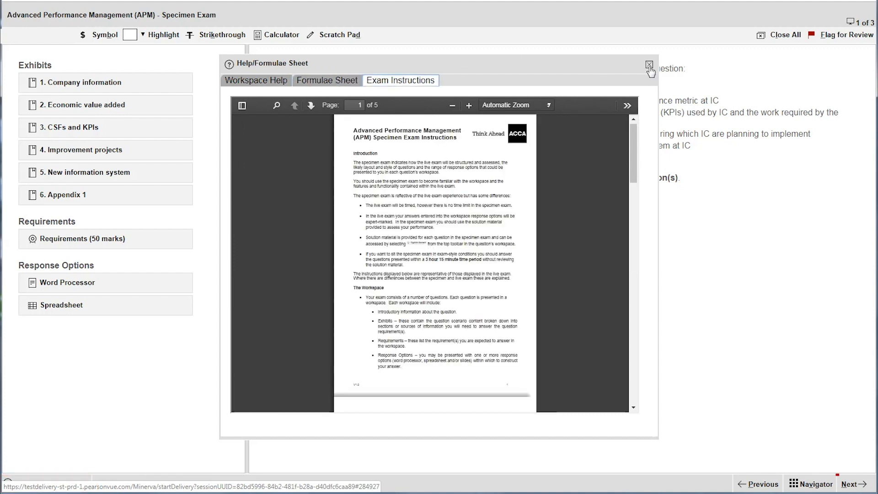
pyautogui.click(649, 64)
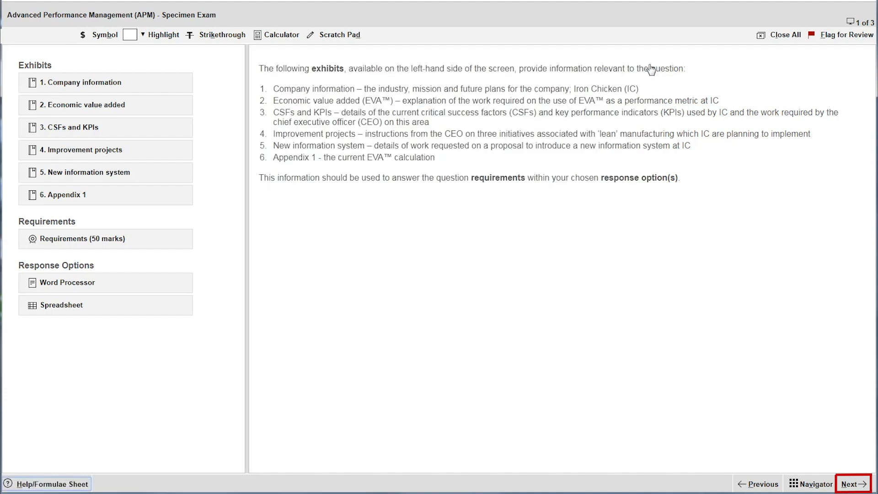
pyautogui.moveTo(853, 483)
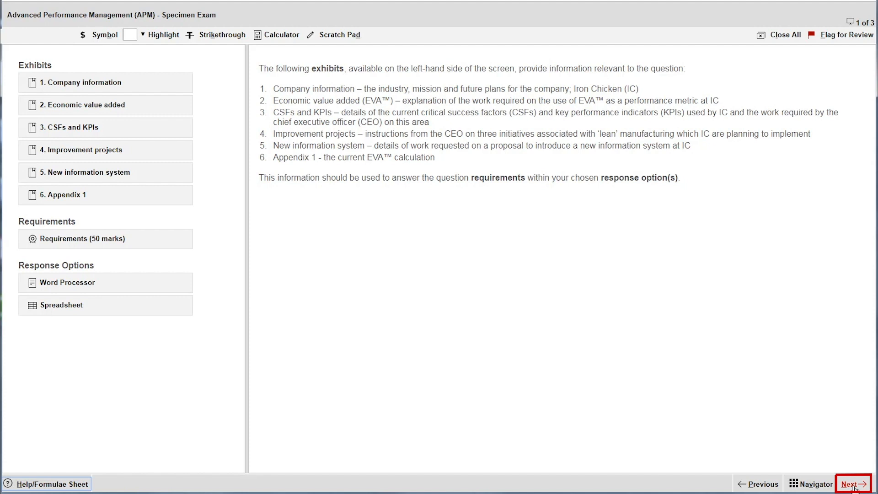
# Step: Move on past Question 3 to the Item Review Screen showing all three questions attempted
pyautogui.click(851, 484)
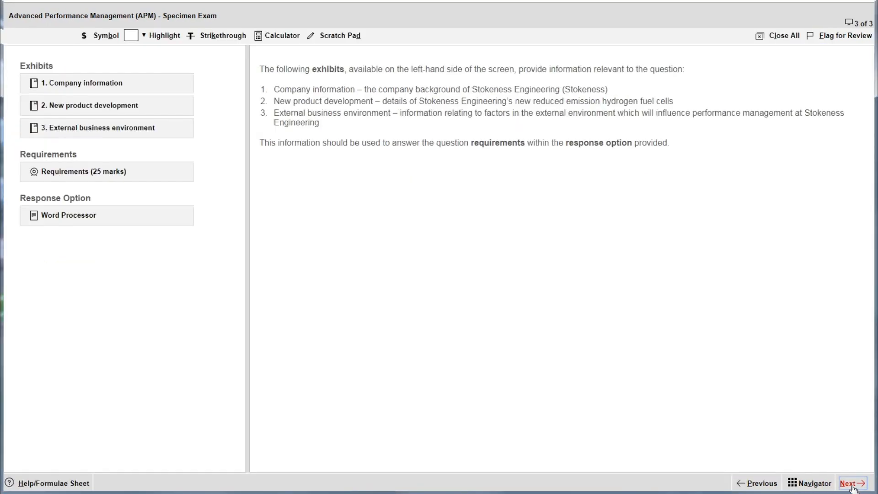
pyautogui.click(850, 483)
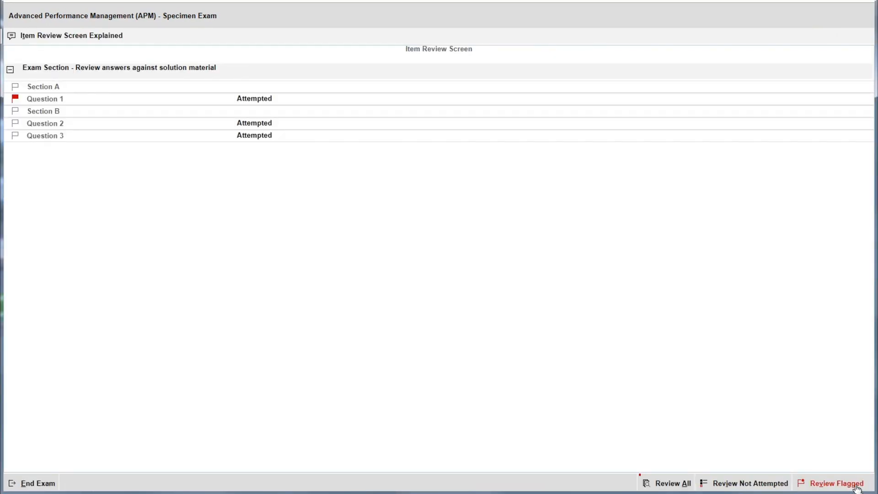
pyautogui.click(671, 483)
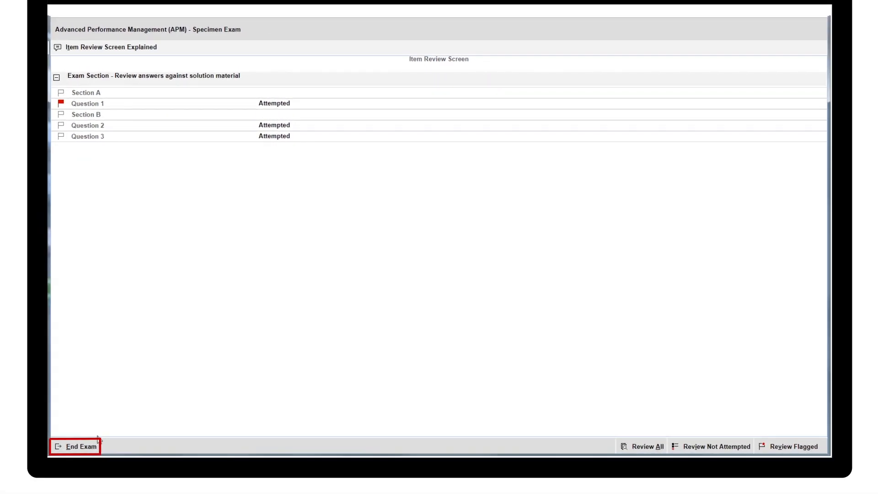
# Step: End the exam and confirm Yes to reach the completion screen
pyautogui.click(81, 446)
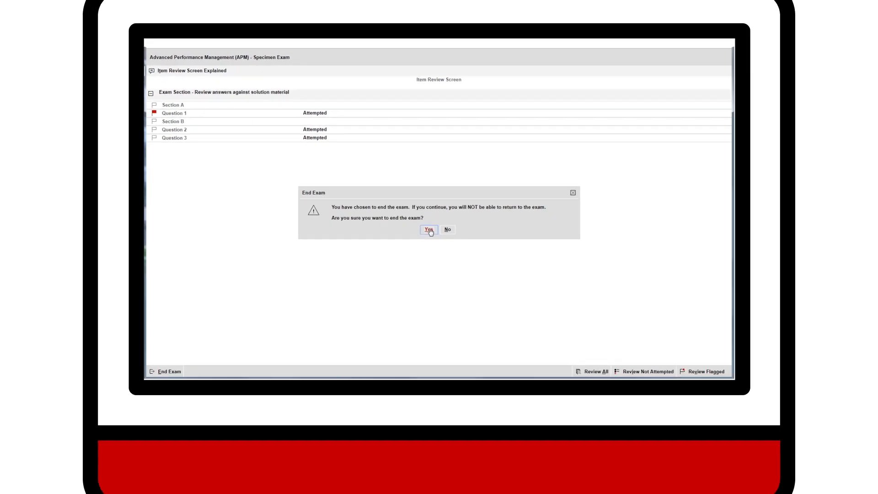
pyautogui.click(429, 229)
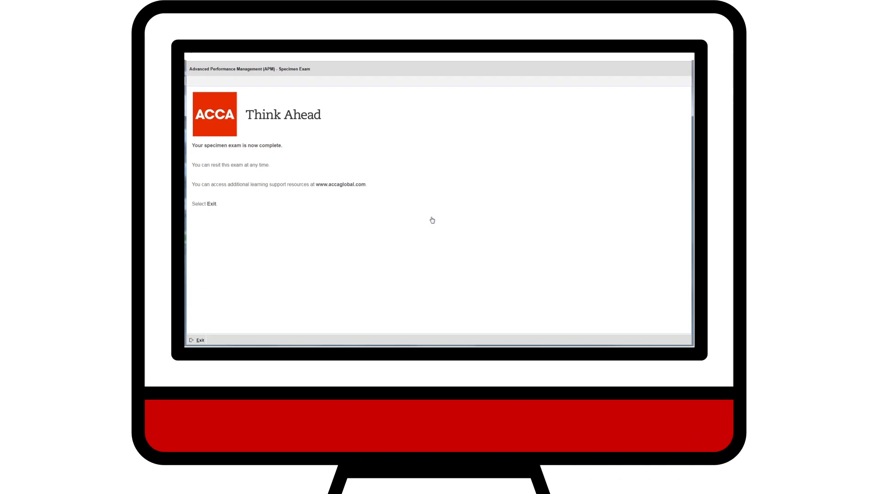